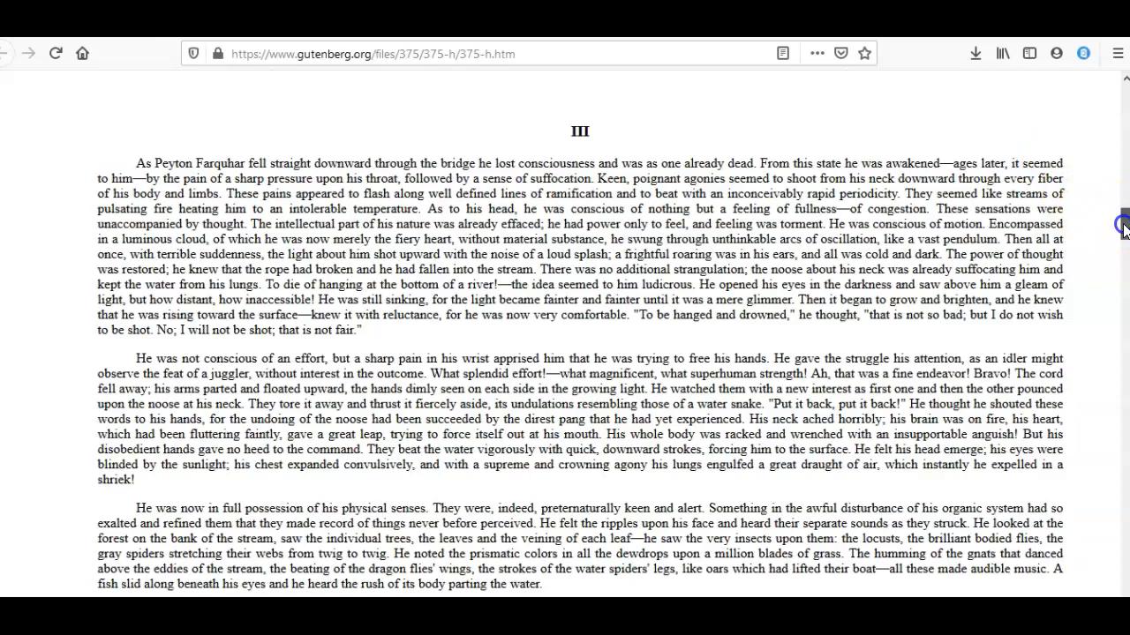
scroll(down, 3)
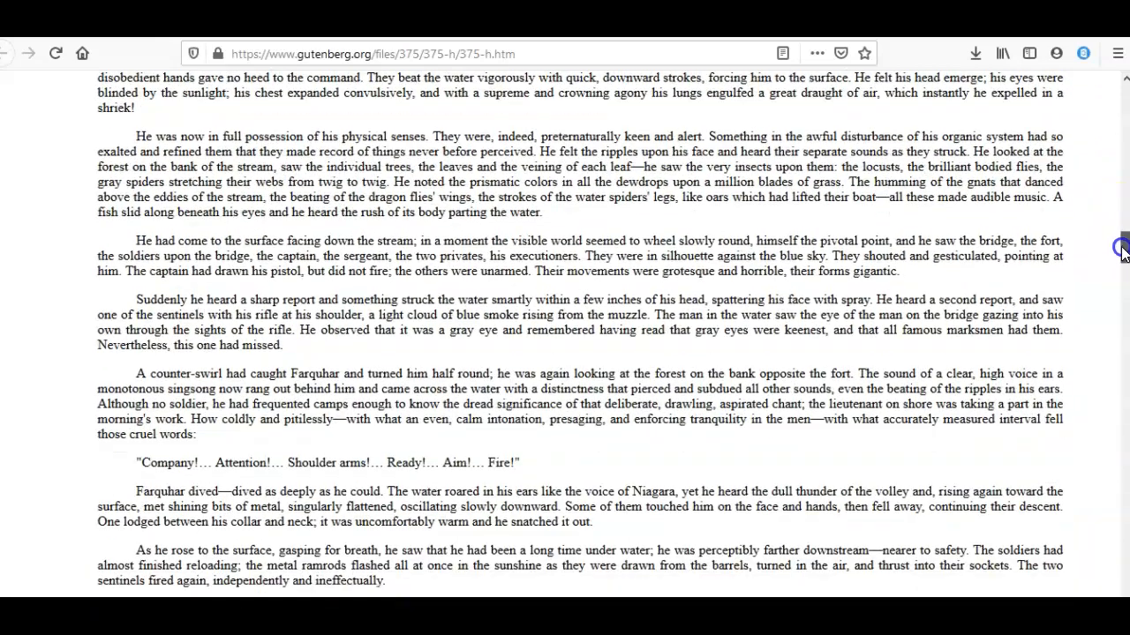
scroll(down, 3)
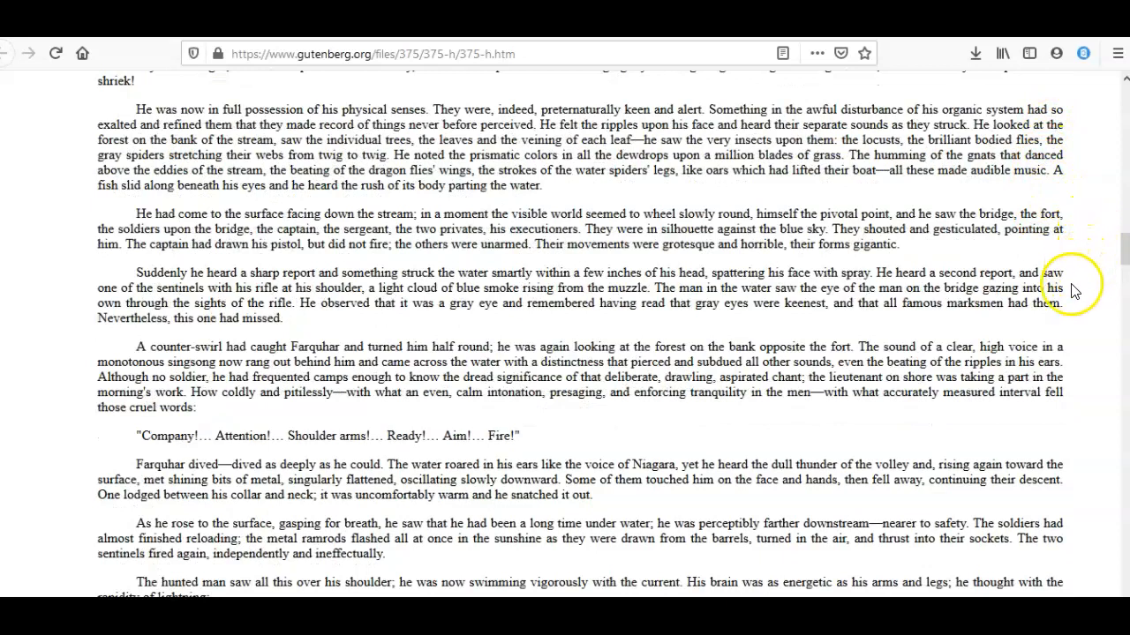
mouse_move(1075, 323)
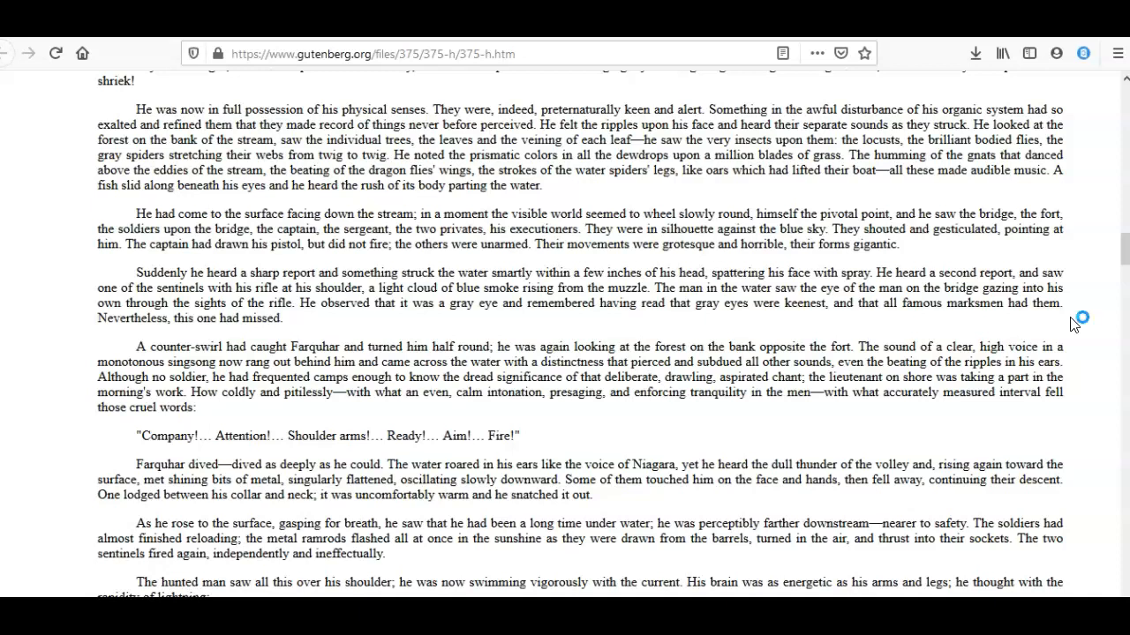
mouse_move(1075, 324)
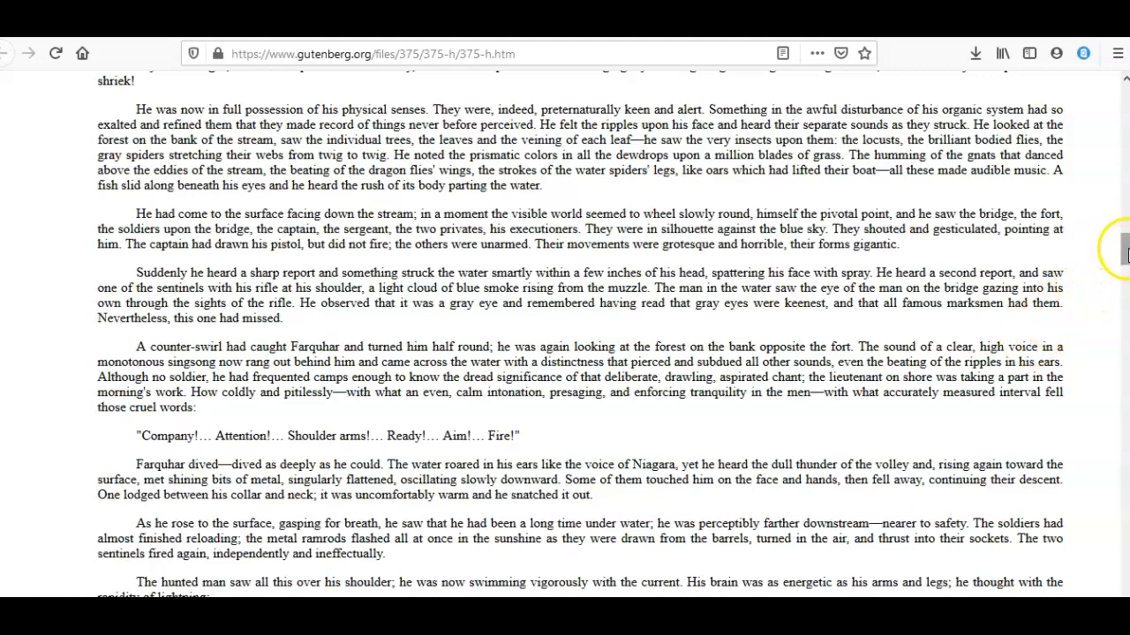
scroll(down, 3)
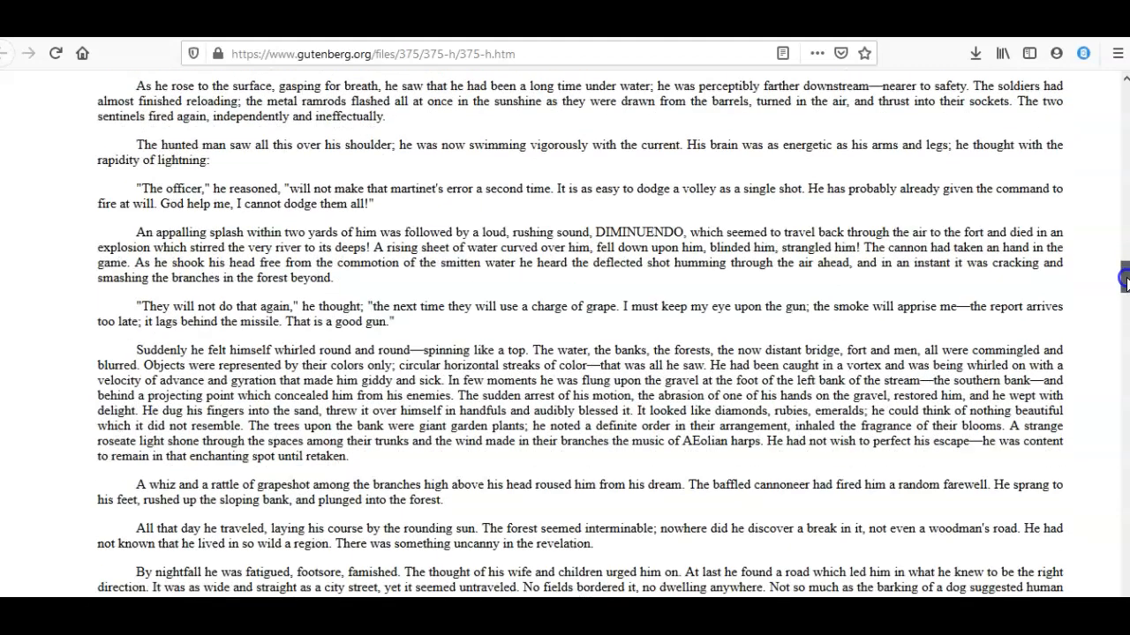
scroll(down, 3)
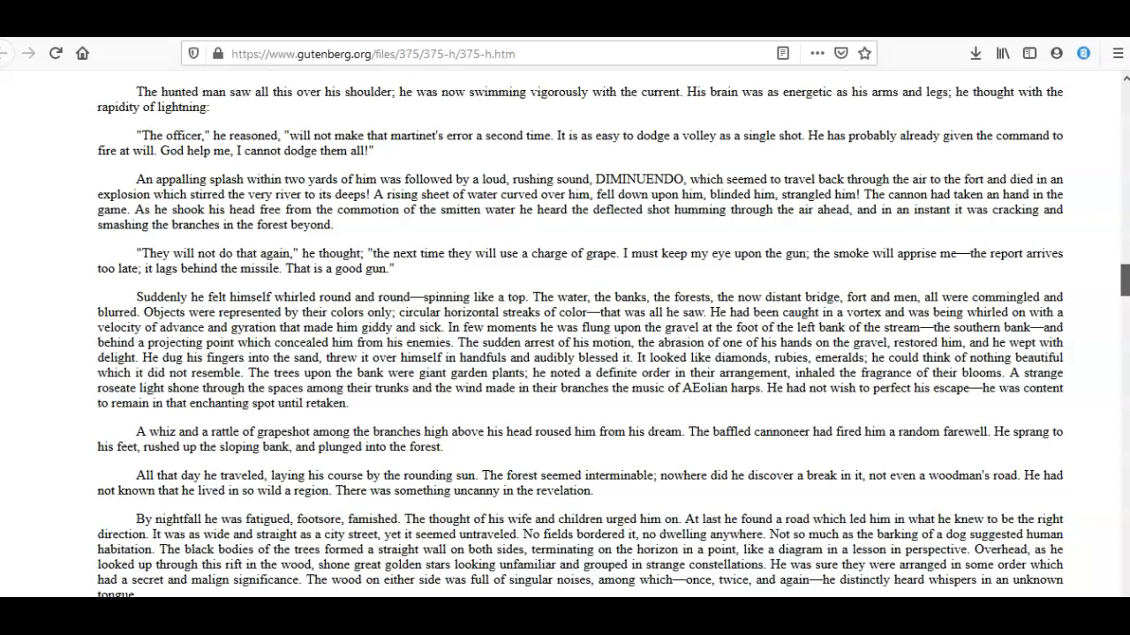
scroll(down, 3)
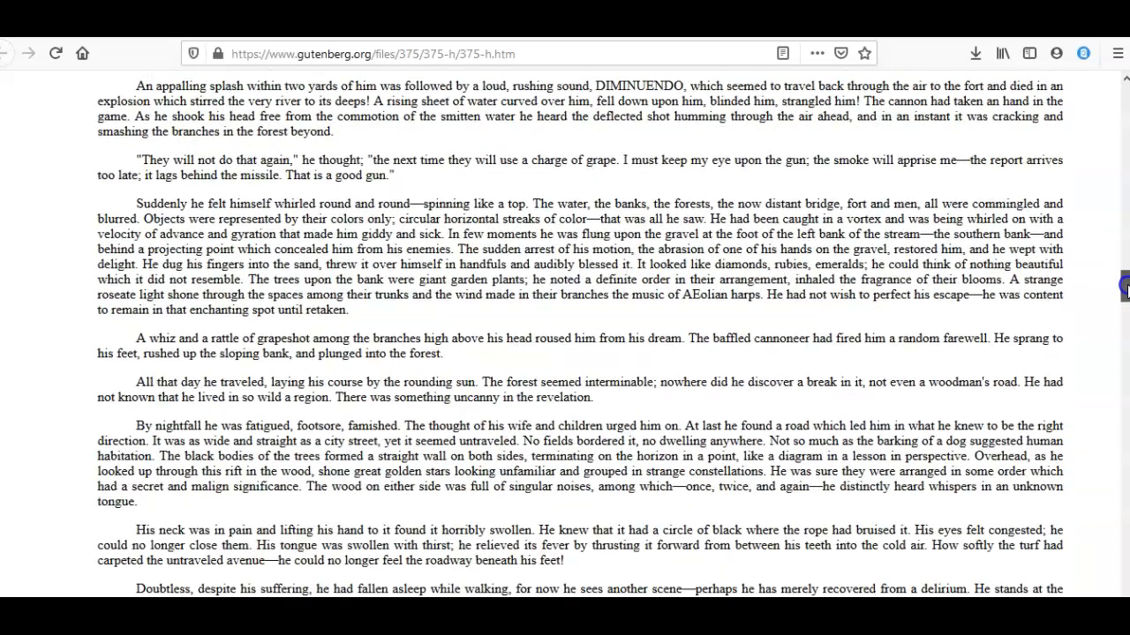
scroll(down, 3)
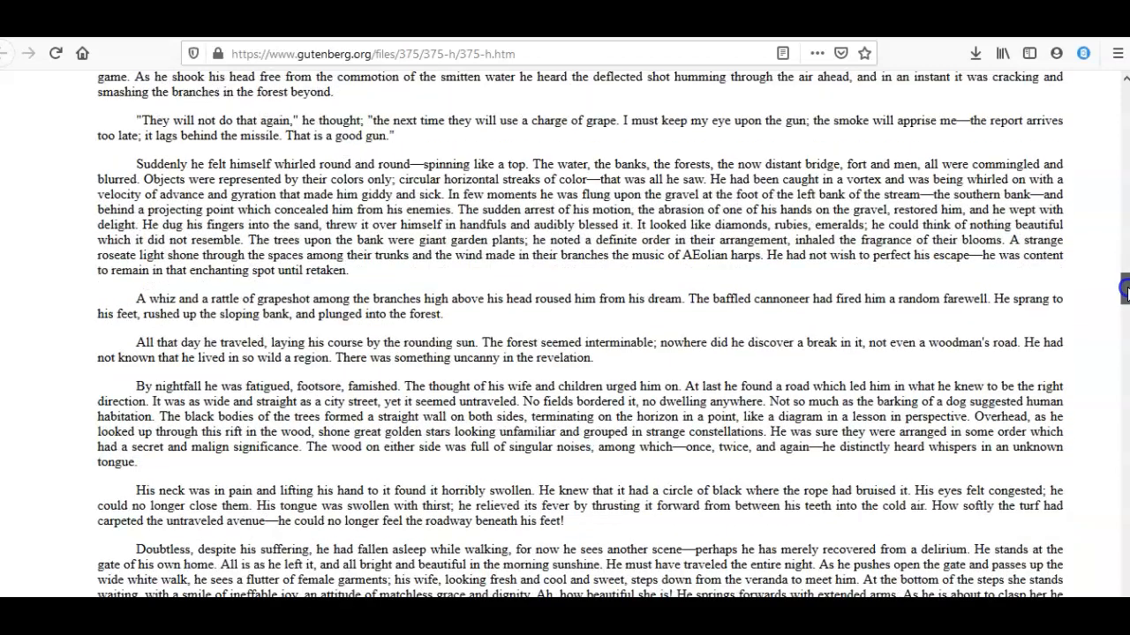
scroll(down, 3)
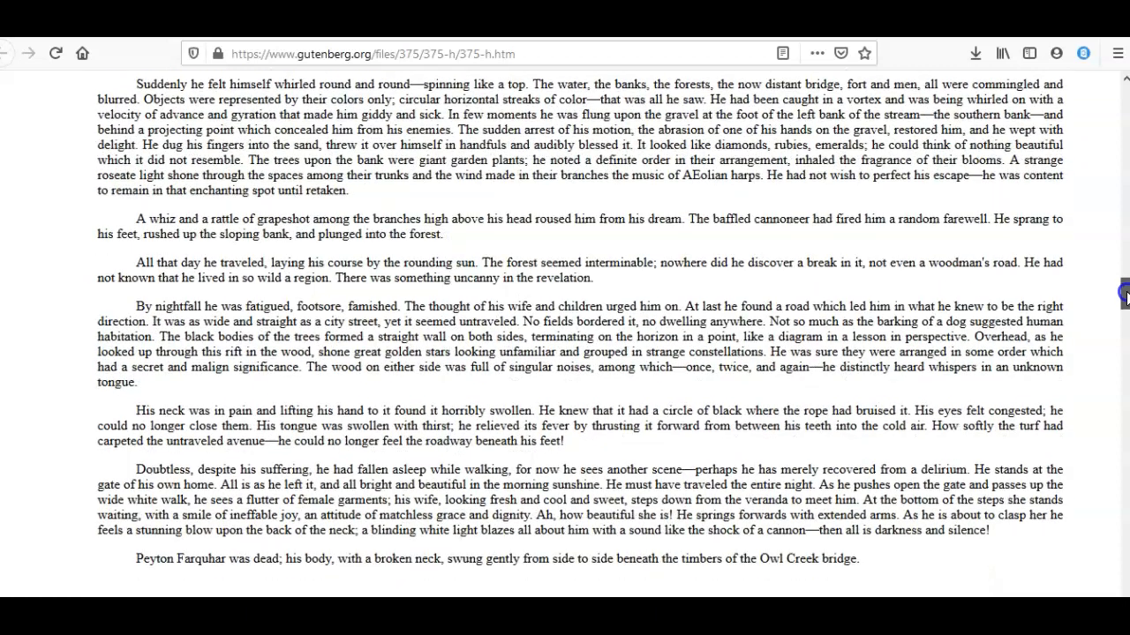